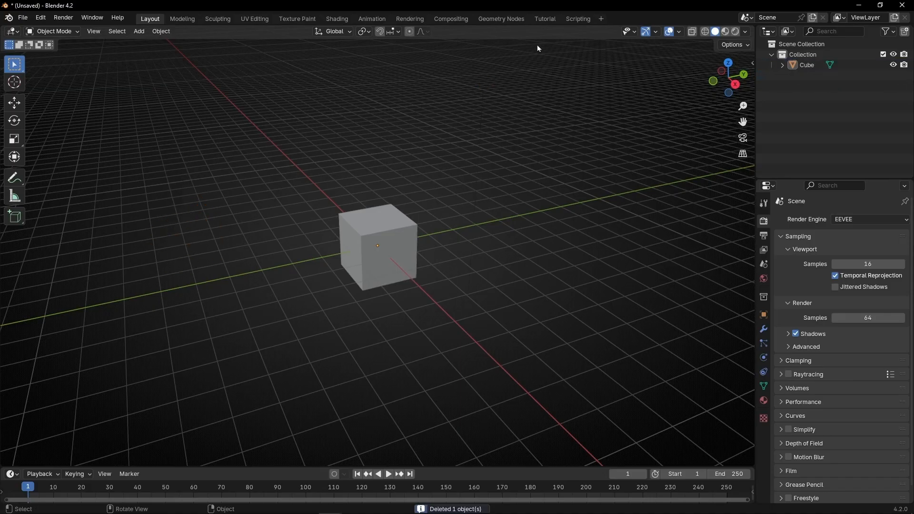
Step: Switch to the Tutorial workspace showing the Cube's empty Geometry Nodes tree
{"action": "left_click", "coordinate": [544, 18]}
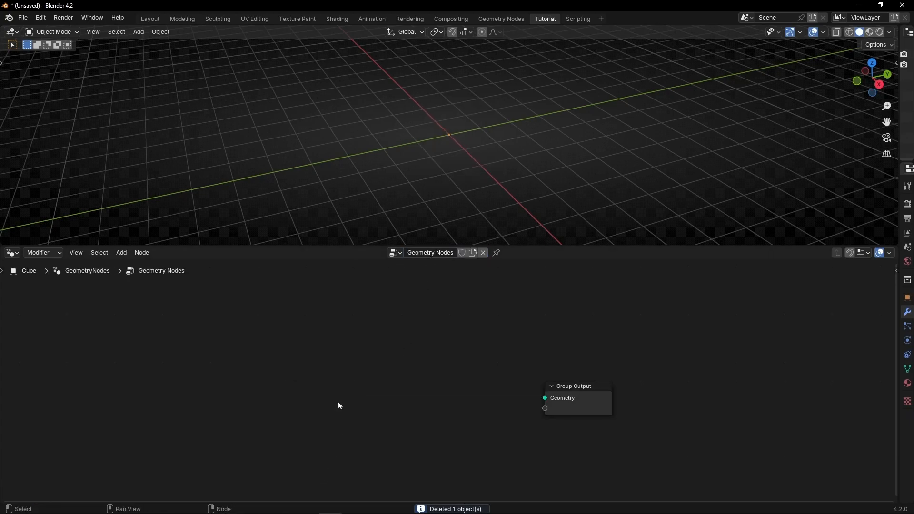
Step: Add a Points node into Group Output with an Integer node set to 6 driving its Count
{"action": "type", "text": "po"}
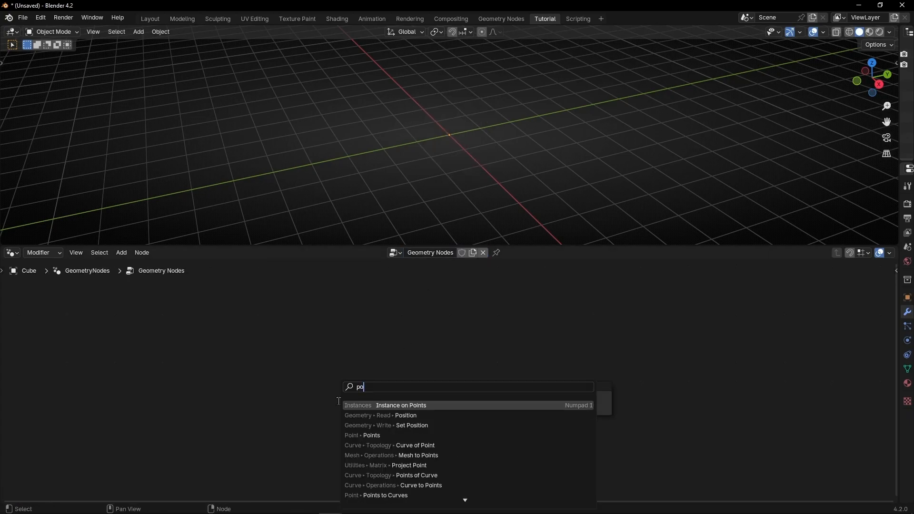
{"action": "left_click", "coordinate": [370, 435]}
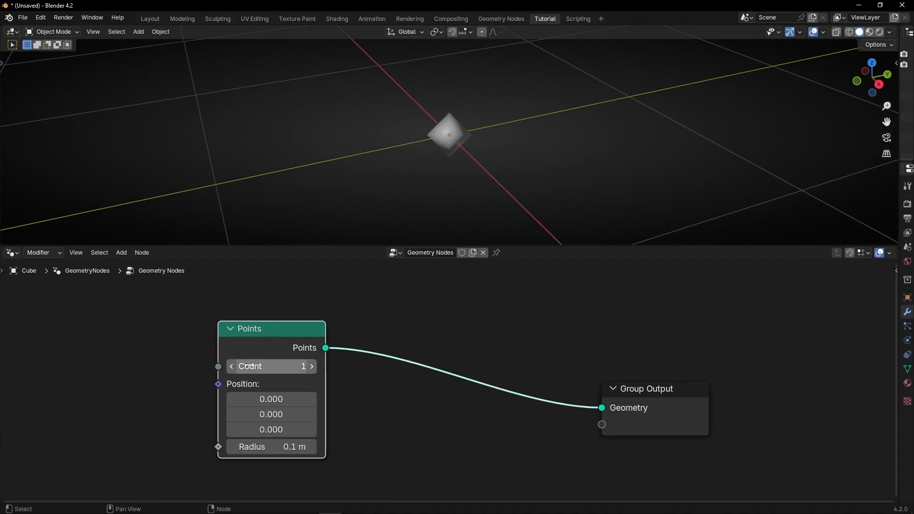
{"action": "left_click_drag", "start_coordinate": [217, 366], "coordinate": [149, 362]}
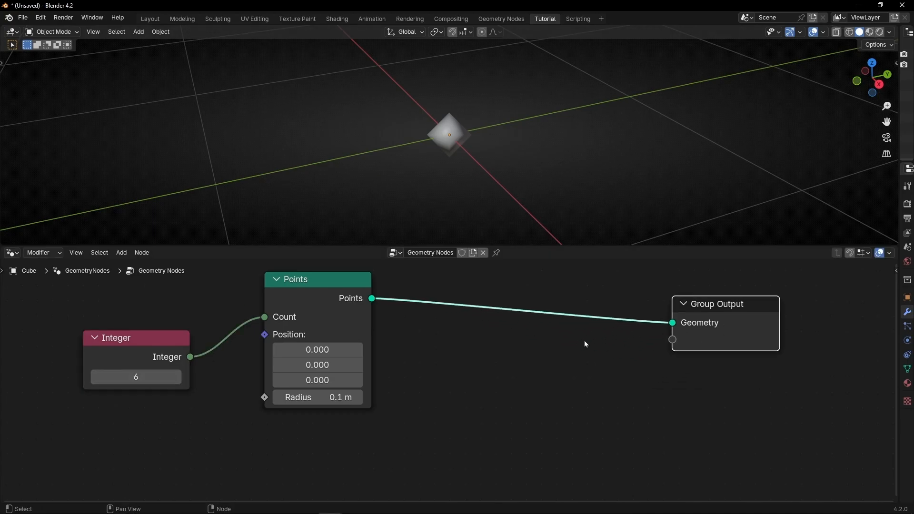
Step: Instance a slim 1.93 × 0.13 × 0.13 m Cube on the points via Instance on Points
{"action": "type", "text": "instanc"}
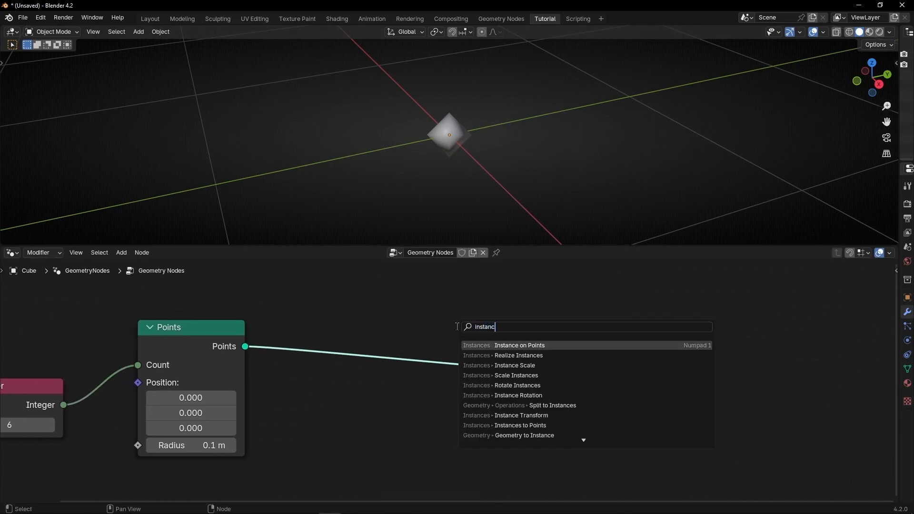
{"action": "left_click", "coordinate": [518, 345]}
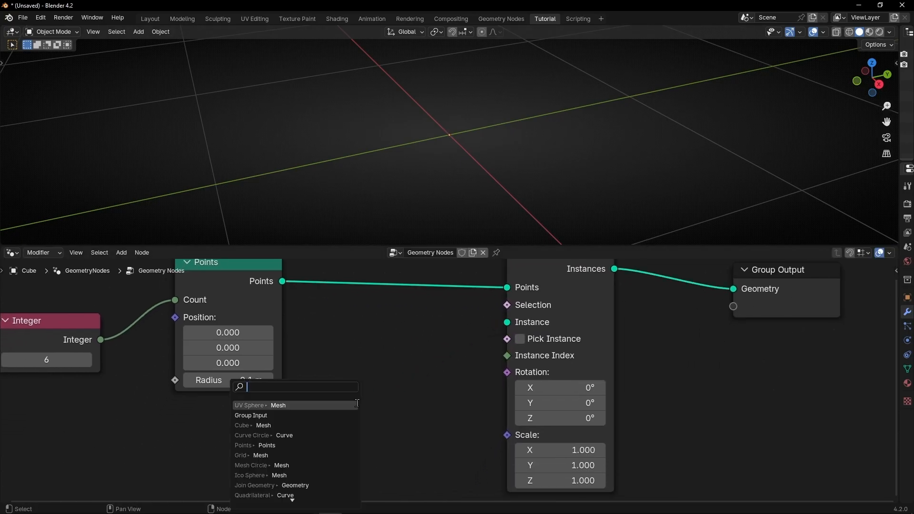
{"action": "left_click", "coordinate": [241, 425]}
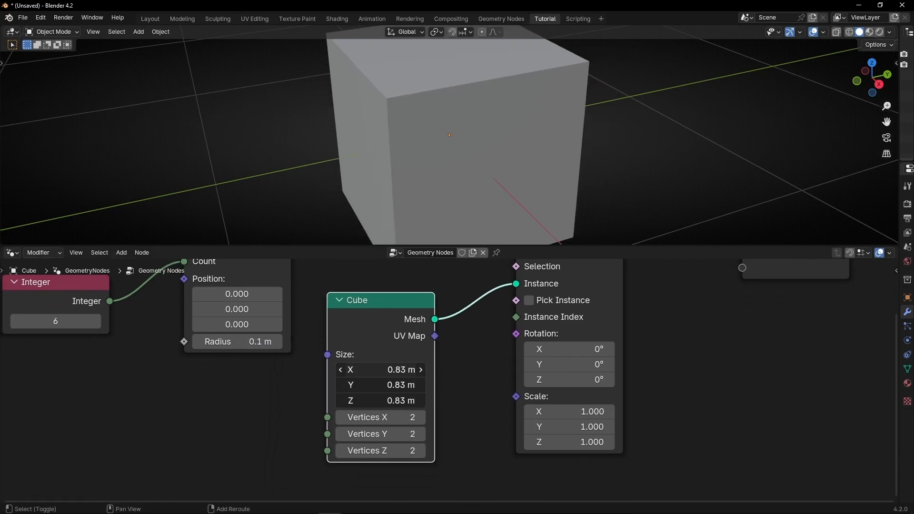
{"action": "left_click_drag", "start_coordinate": [401, 369], "coordinate": [379, 370]}
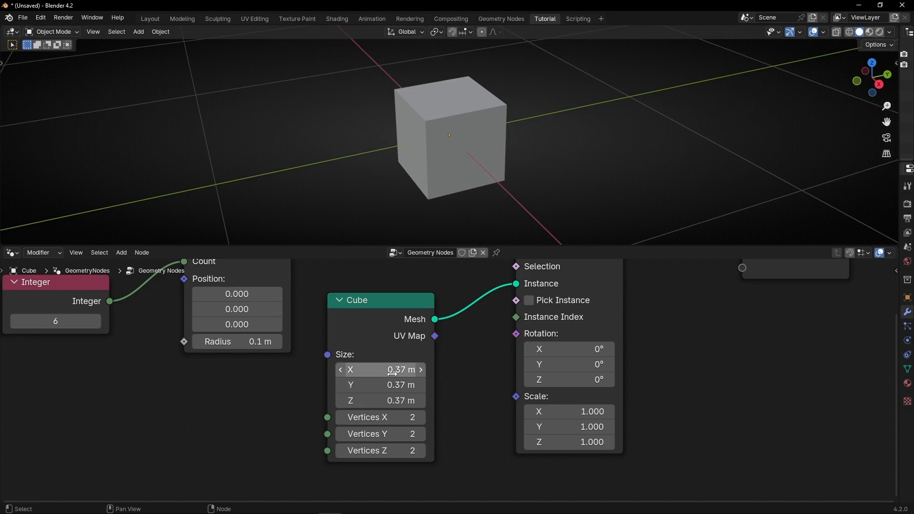
{"action": "left_click_drag", "start_coordinate": [378, 369], "coordinate": [495, 370]}
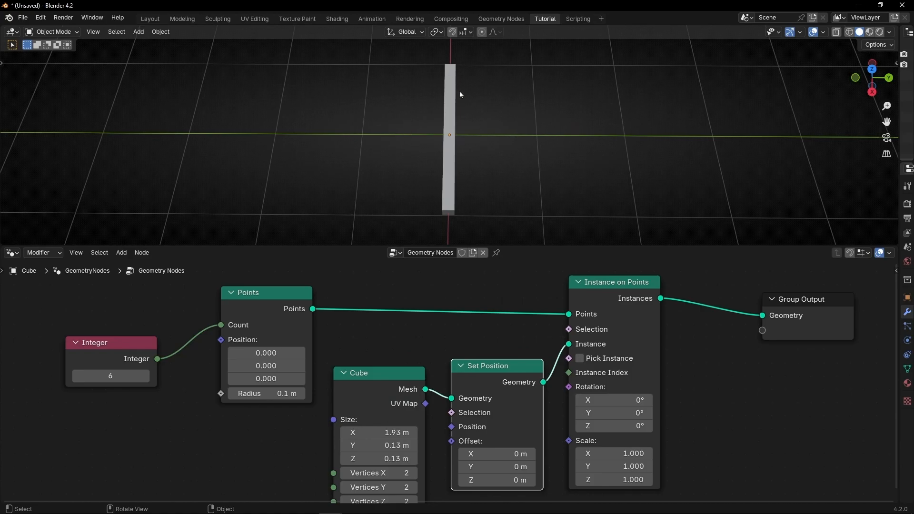
{"action": "mouse_move", "coordinate": [495, 453]}
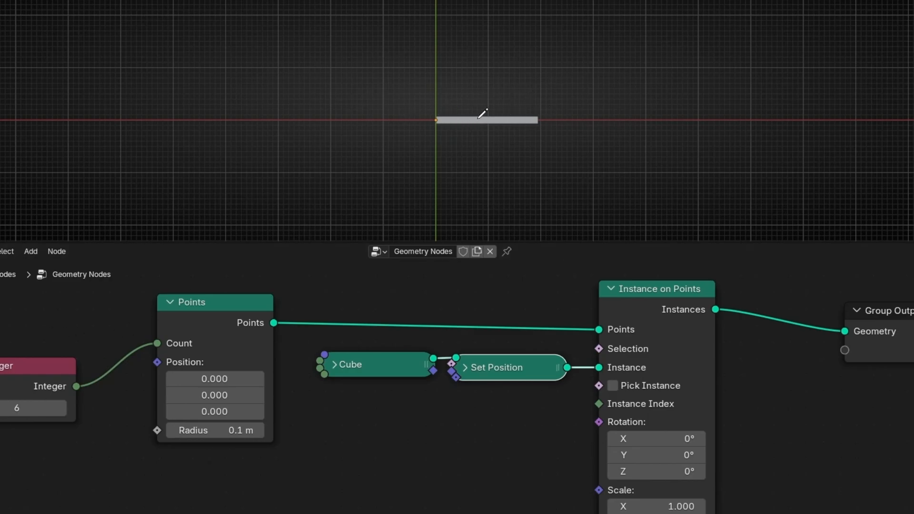
{"action": "left_click_drag", "start_coordinate": [480, 114], "coordinate": [382, 29]}
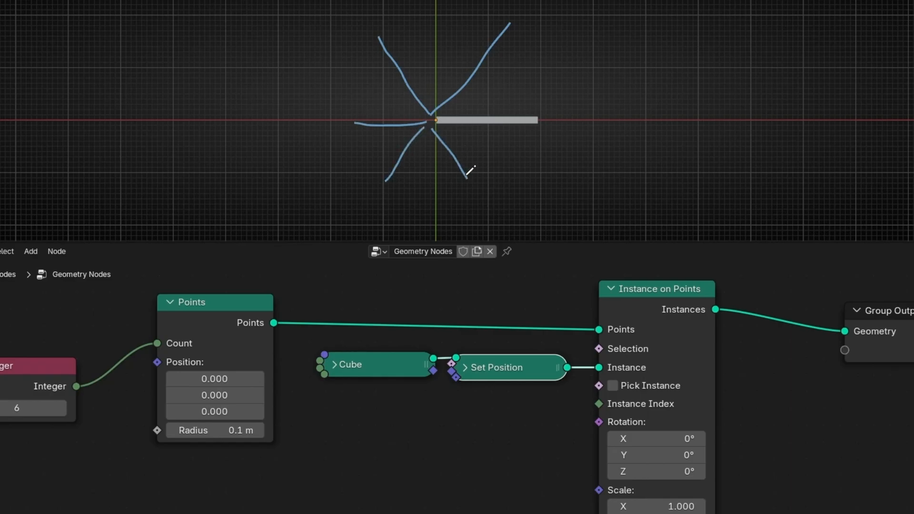
{"action": "mouse_move", "coordinate": [406, 154]}
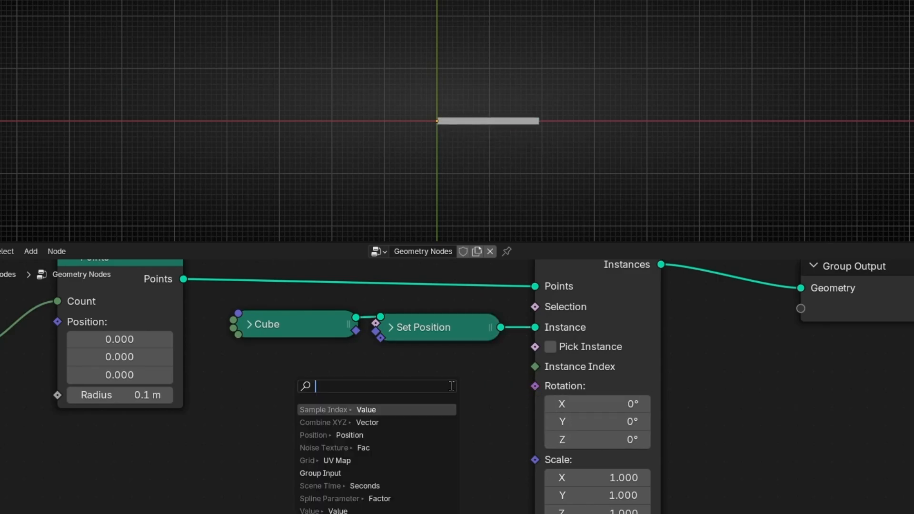
Step: Feed instance Rotation from a Combine XYZ whose Z comes from an Index node
{"action": "type", "text": "combine"}
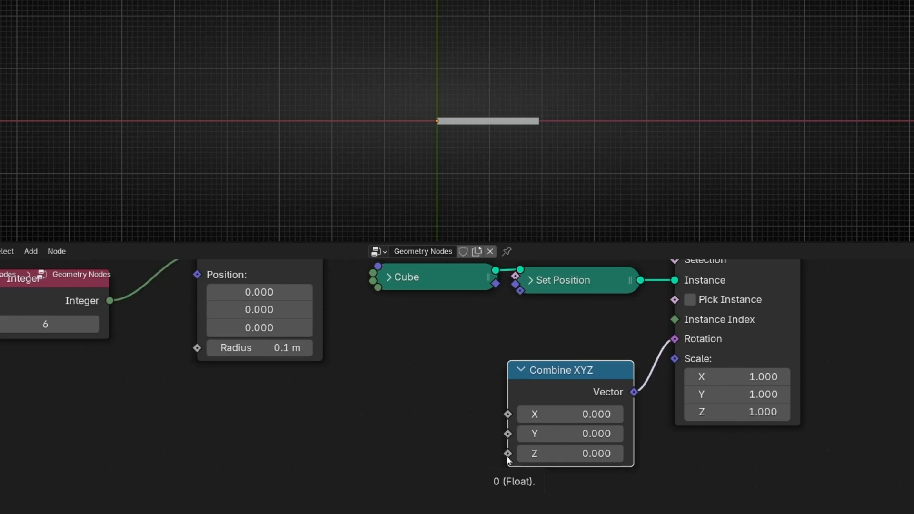
{"action": "type", "text": "index"}
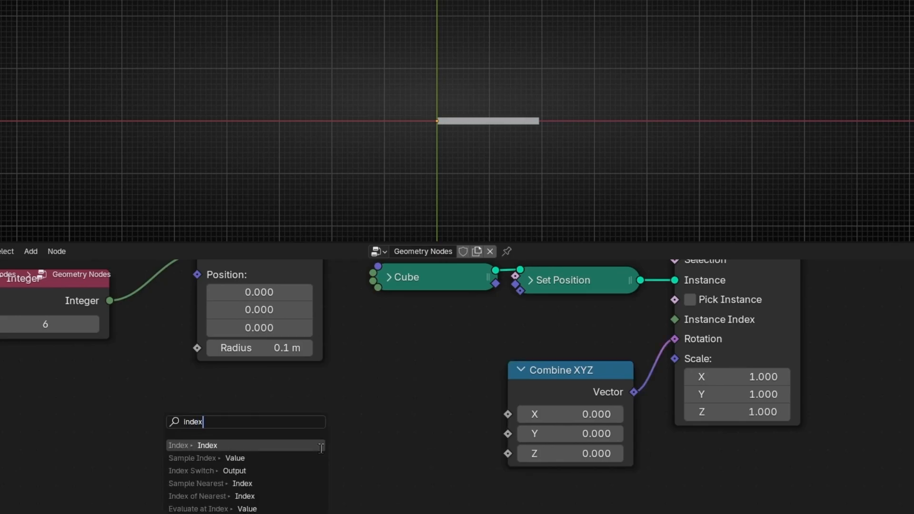
{"action": "left_click", "coordinate": [186, 444]}
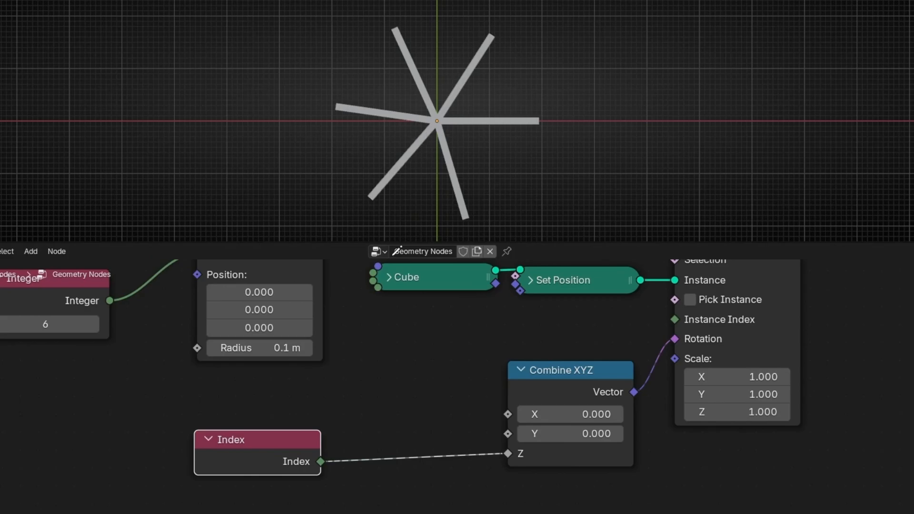
{"action": "mouse_move", "coordinate": [455, 219]}
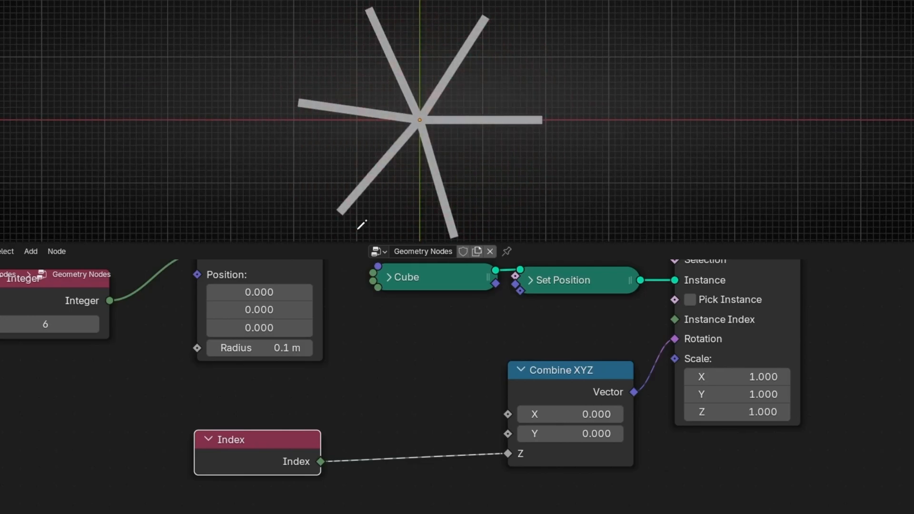
{"action": "left_click_drag", "start_coordinate": [256, 440], "coordinate": [59, 443]}
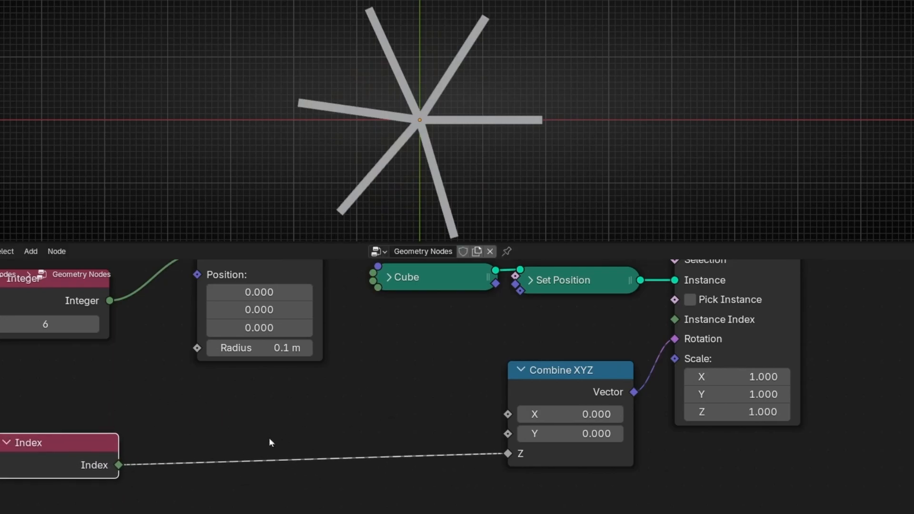
{"action": "left_click_drag", "start_coordinate": [569, 370], "coordinate": [518, 389]}
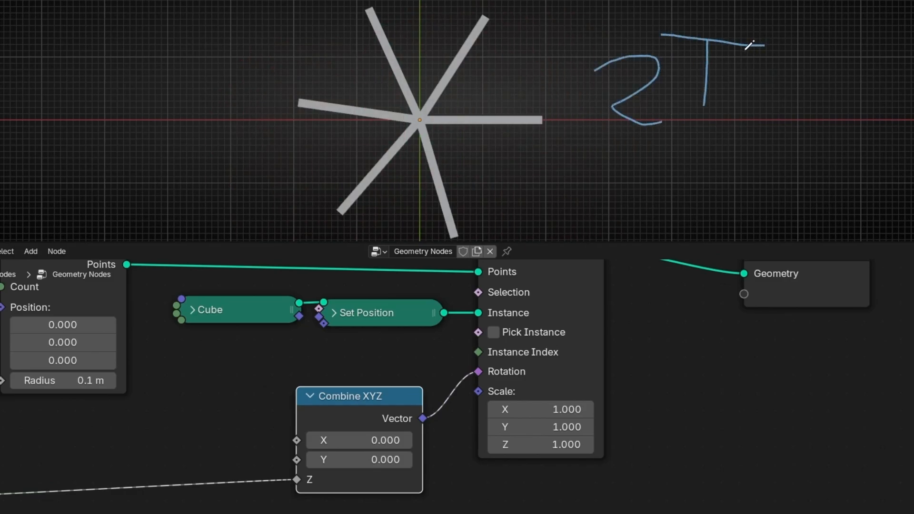
{"action": "left_click_drag", "start_coordinate": [758, 46], "coordinate": [845, 76]}
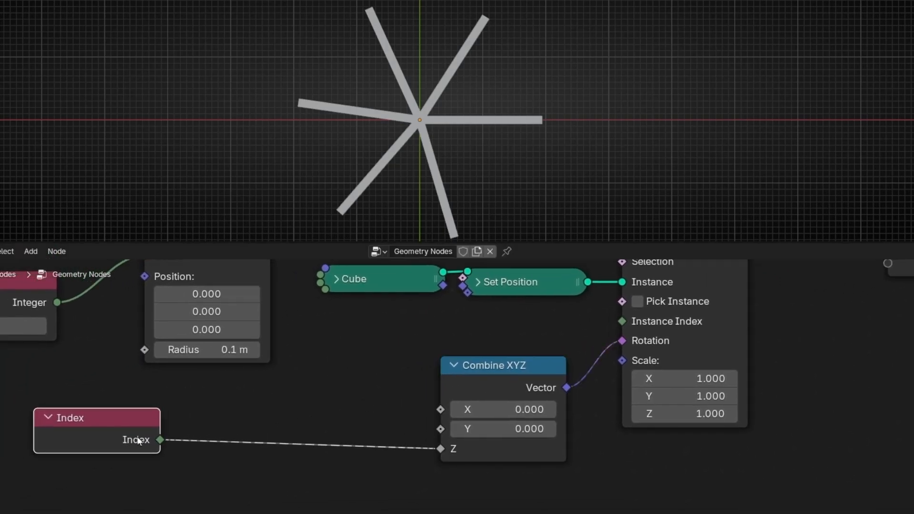
{"action": "mouse_move", "coordinate": [120, 434]}
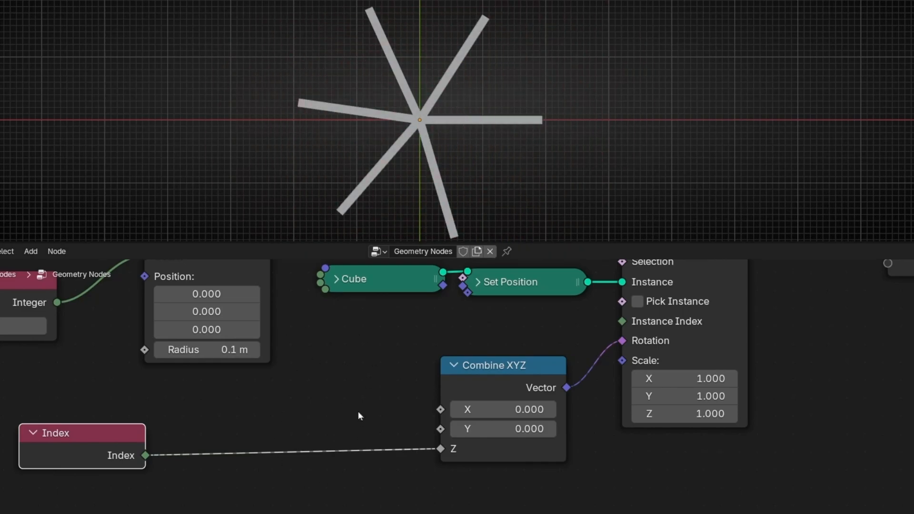
Step: Insert a Multiply node between Index and rotation Z and test factors to fan the bars
{"action": "type", "text": "math"}
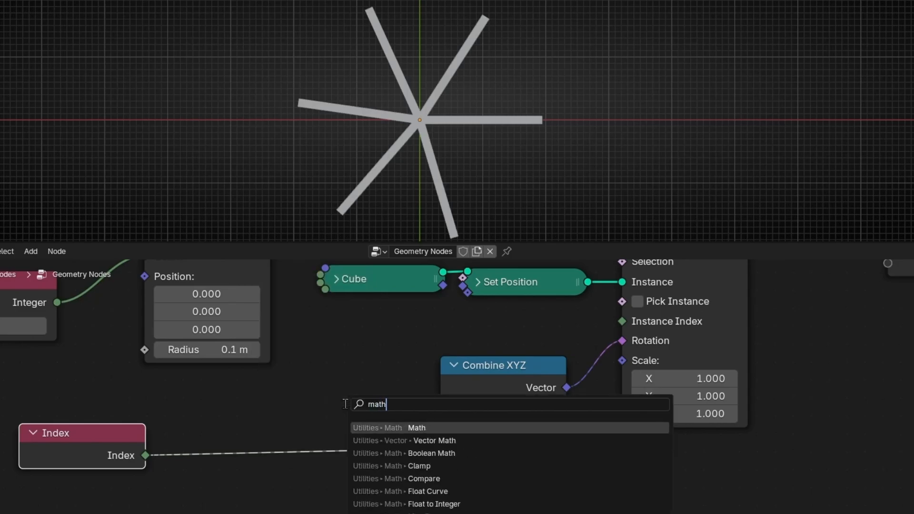
{"action": "left_click", "coordinate": [416, 427]}
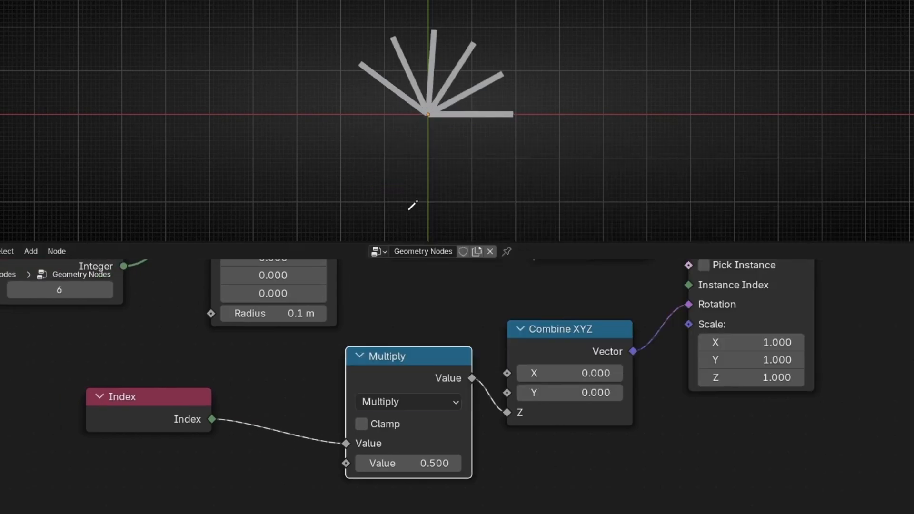
{"action": "left_click_drag", "start_coordinate": [384, 356], "coordinate": [377, 348]}
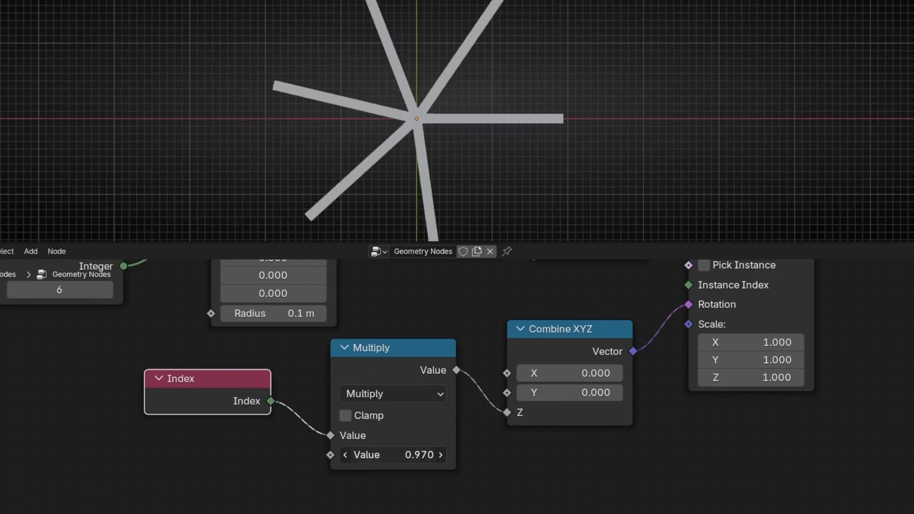
{"action": "left_click_drag", "start_coordinate": [408, 455], "coordinate": [350, 455]}
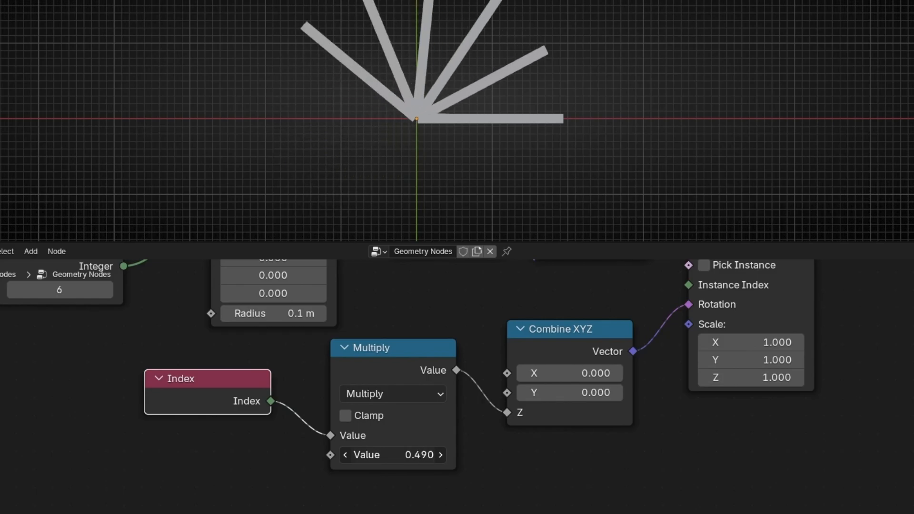
{"action": "left_click_drag", "start_coordinate": [378, 456], "coordinate": [396, 455]}
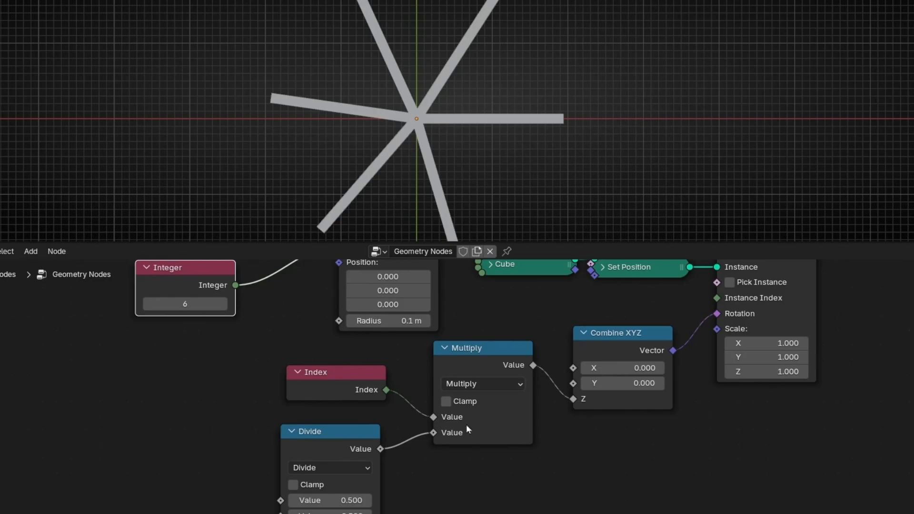
Step: Set the Divide node to 2*pi divided by the Integer bar count, feeding the Multiply factor
{"action": "double_click", "coordinate": [330, 500]}
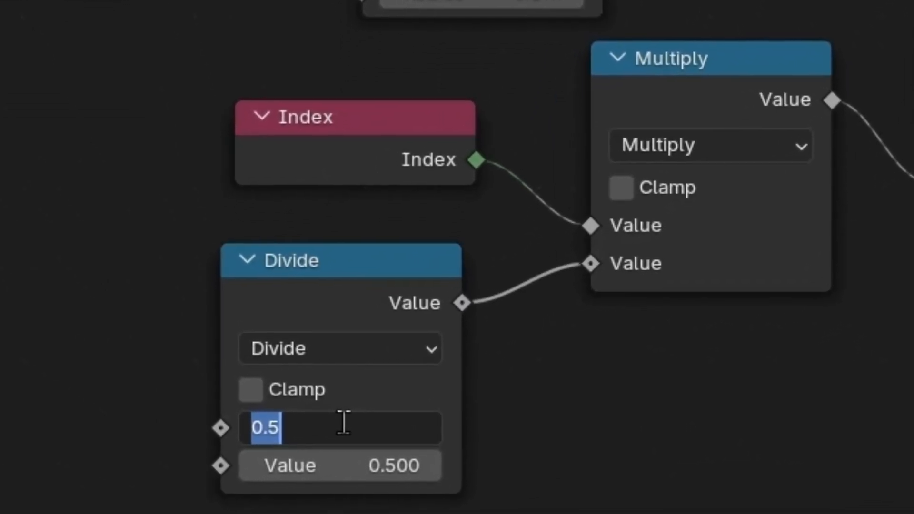
{"action": "type", "text": "2*"}
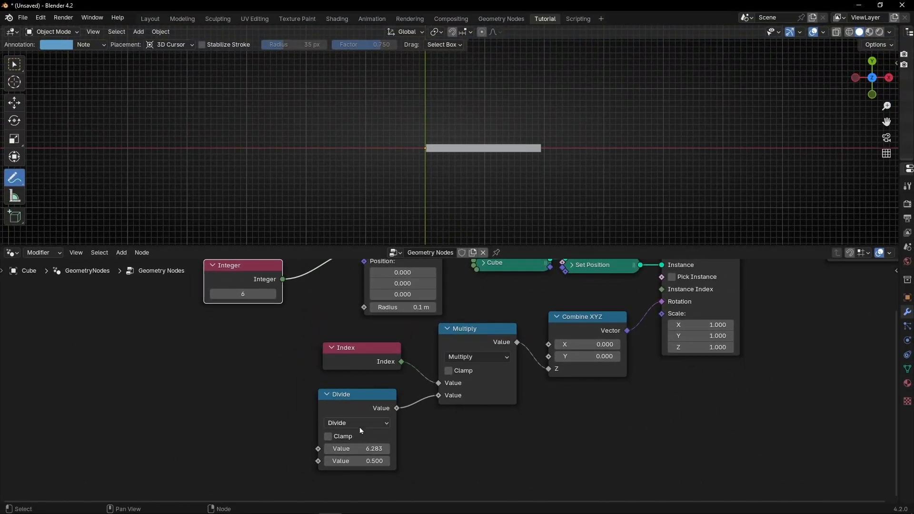
{"action": "left_click_drag", "start_coordinate": [428, 70], "coordinate": [461, 228]}
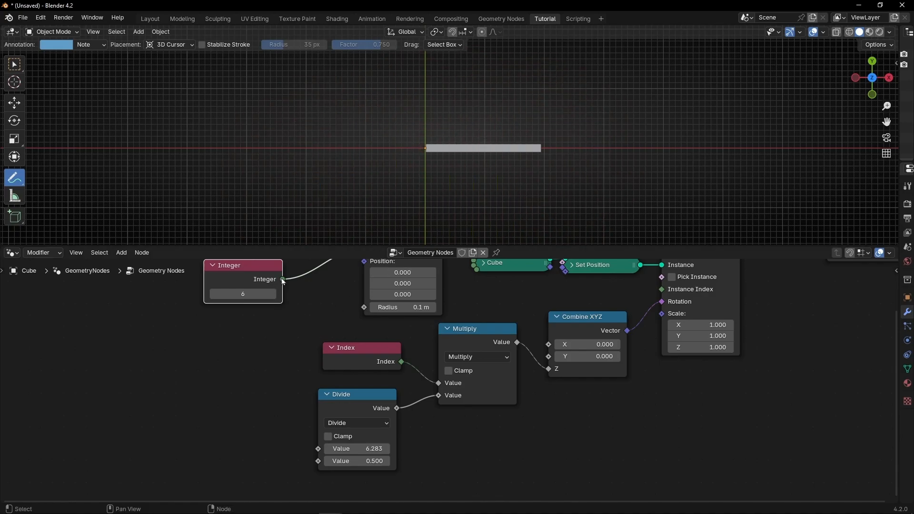
{"action": "left_click_drag", "start_coordinate": [282, 279], "coordinate": [315, 465]}
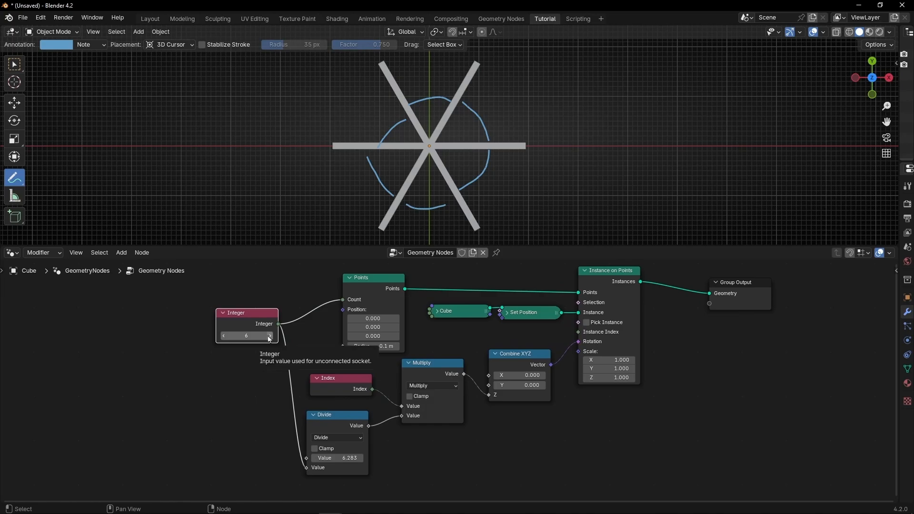
Step: Raise the Integer bar count to 9
{"action": "left_click", "coordinate": [269, 335]}
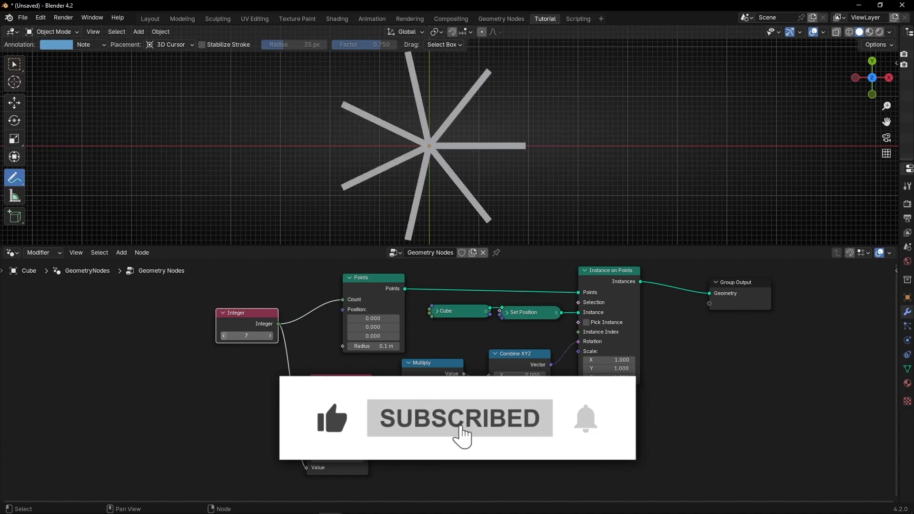
{"action": "left_click", "coordinate": [270, 335]}
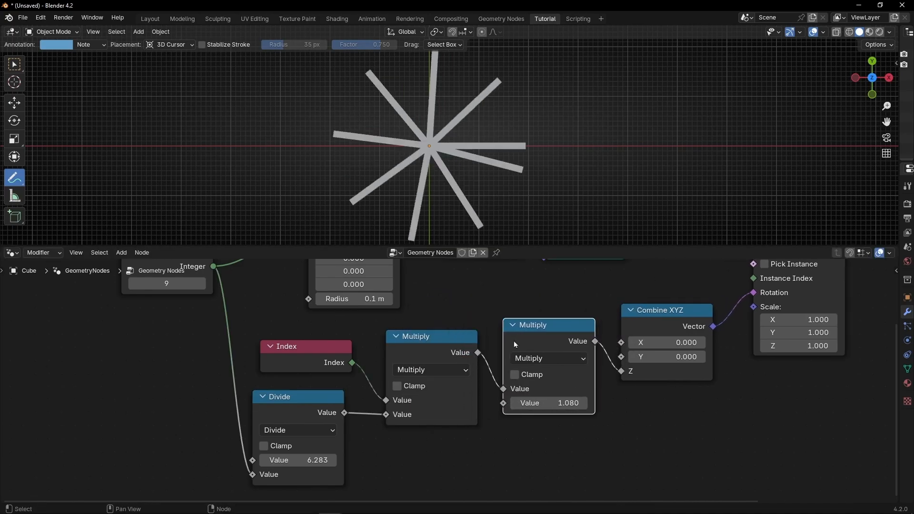
Step: Change the second math node's operation to Conversion > To Radians
{"action": "left_click", "coordinate": [549, 358]}
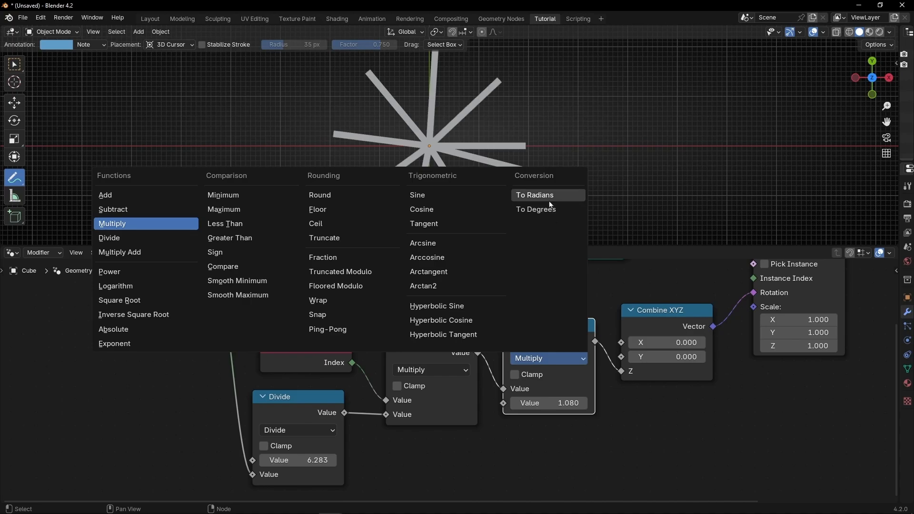
{"action": "left_click", "coordinate": [534, 194]}
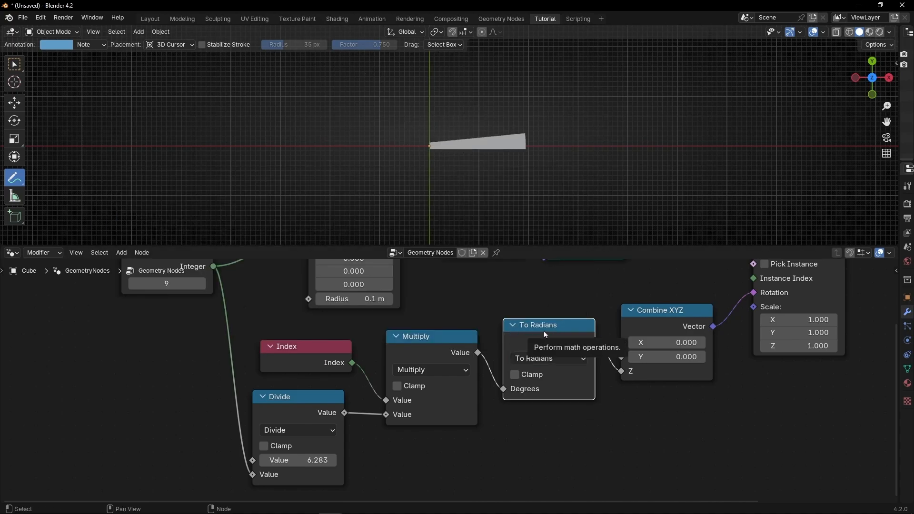
{"action": "mouse_move", "coordinate": [514, 398]}
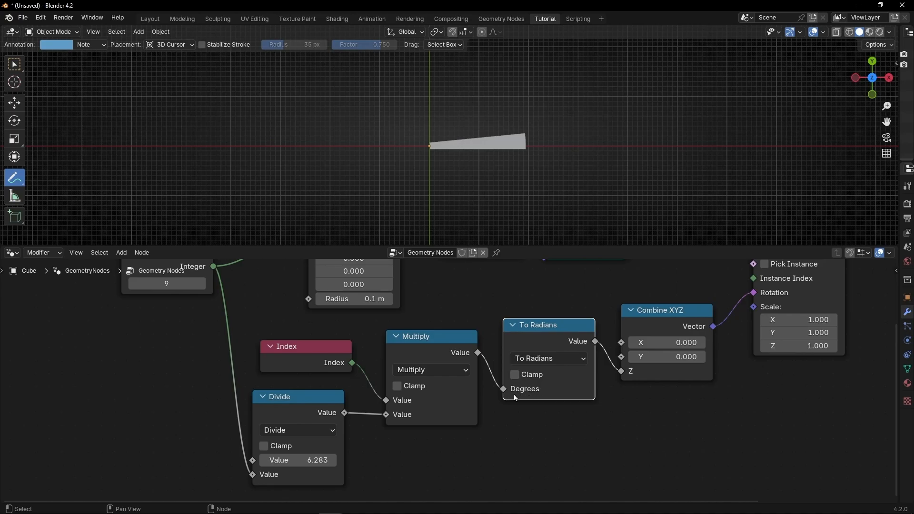
{"action": "mouse_move", "coordinate": [346, 449]}
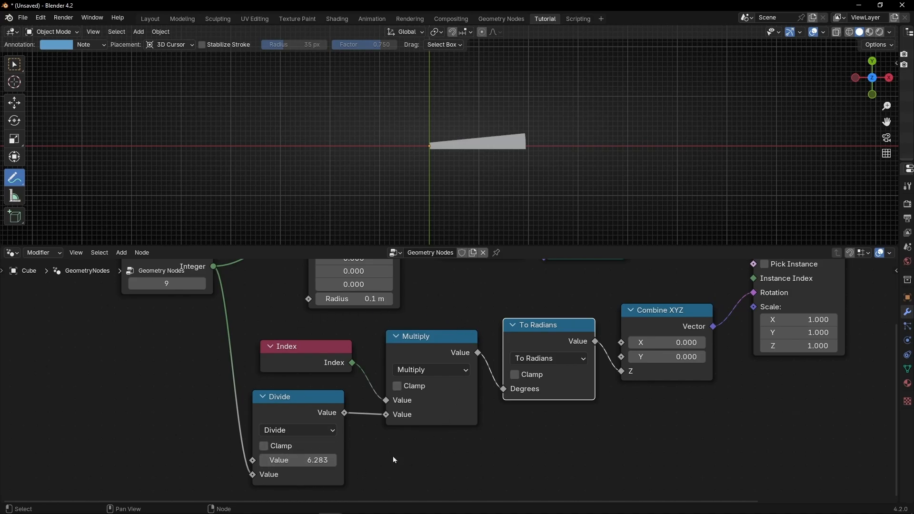
{"action": "mouse_move", "coordinate": [512, 399]}
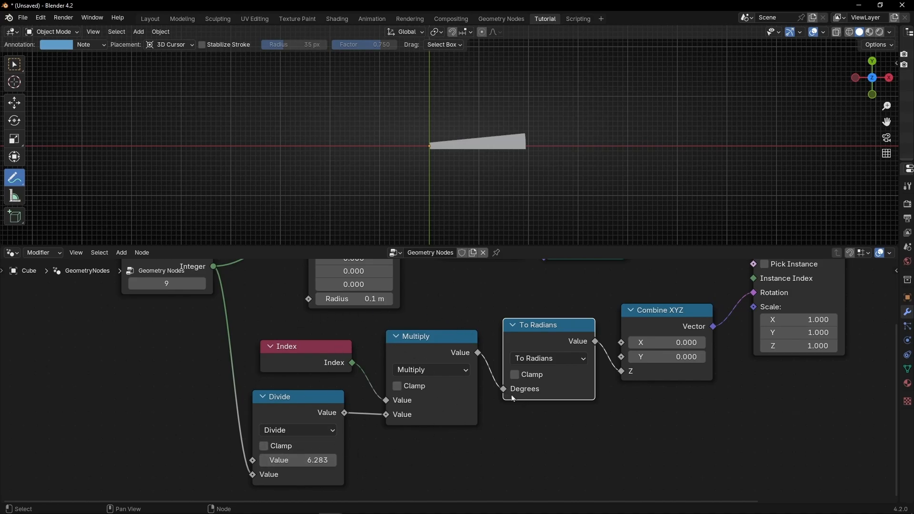
{"action": "mouse_move", "coordinate": [633, 379]}
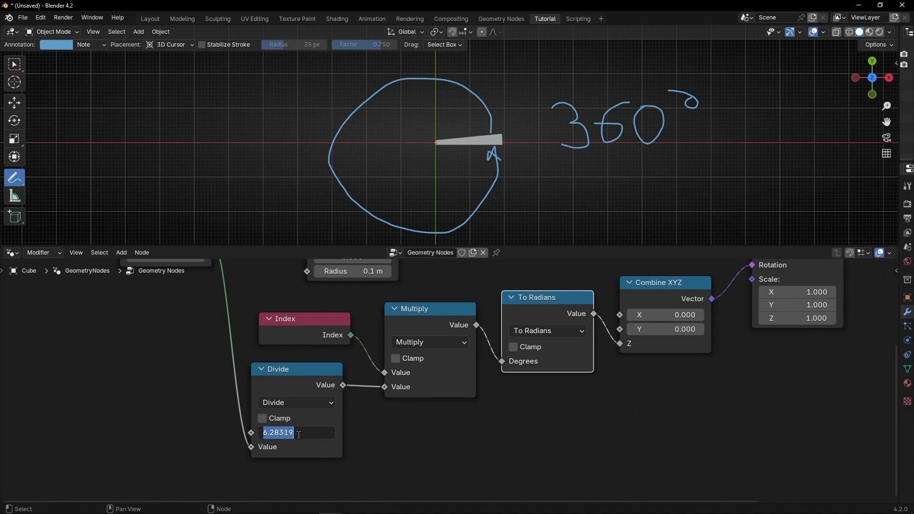
Step: Set the Divide node's first value to 360 so the nine bars spread evenly
{"action": "type", "text": "360.000"}
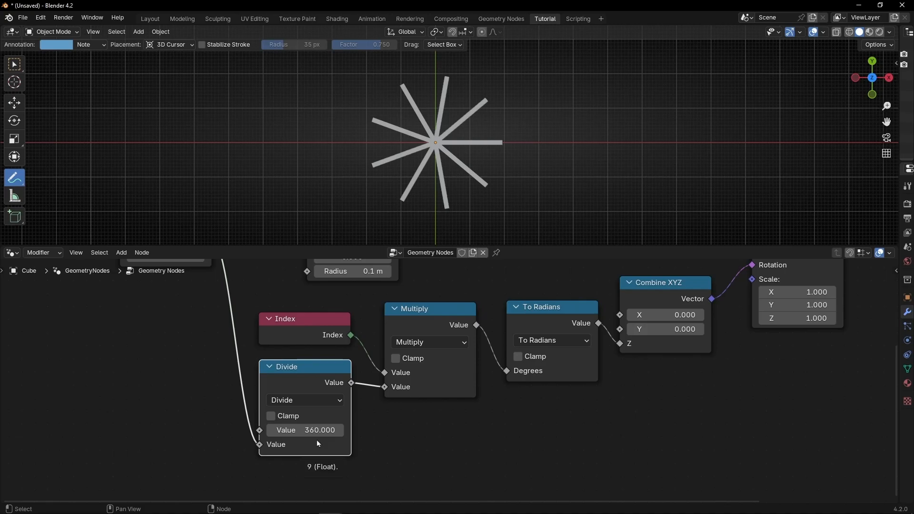
{"action": "mouse_move", "coordinate": [337, 423]}
{"action": "type", "text": "360"}
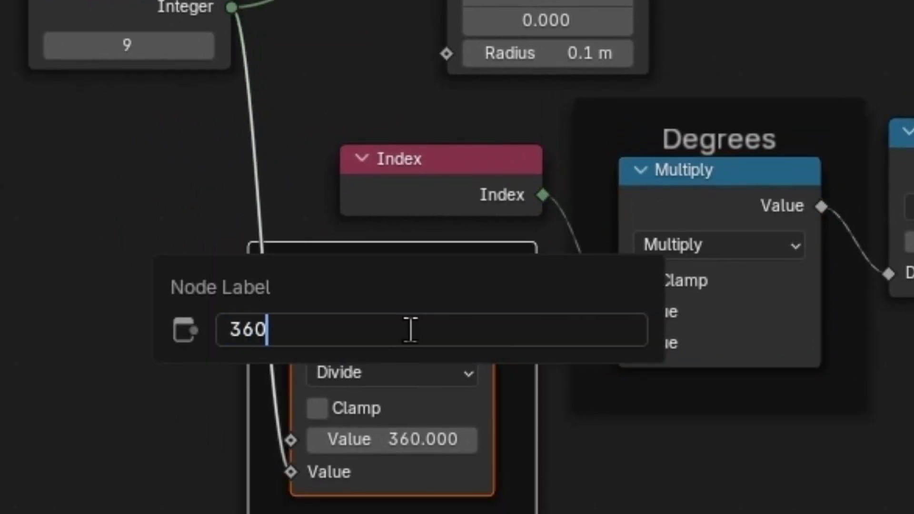
Step: Label the Divide node '360º / Nº Instances' and cancel a stray edit of the Multiply value
{"action": "type", "text": "°"}
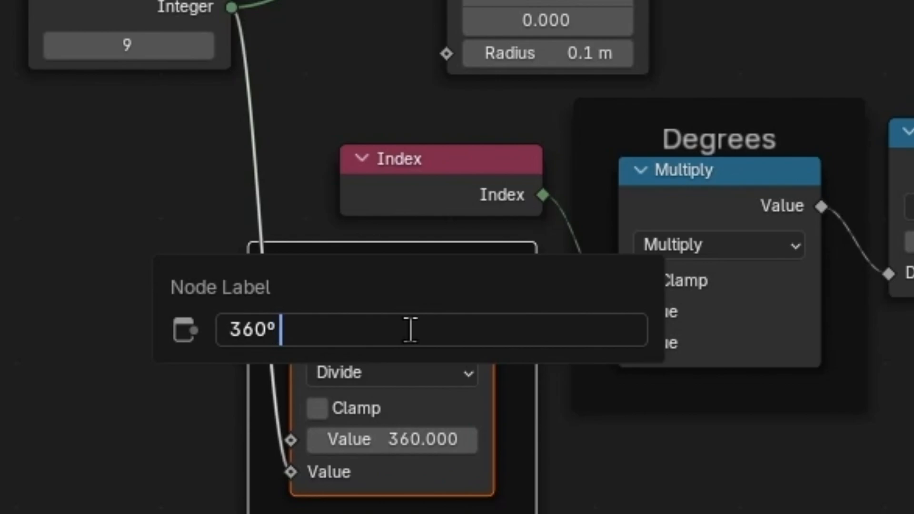
{"action": "type", "text": "/ N°"}
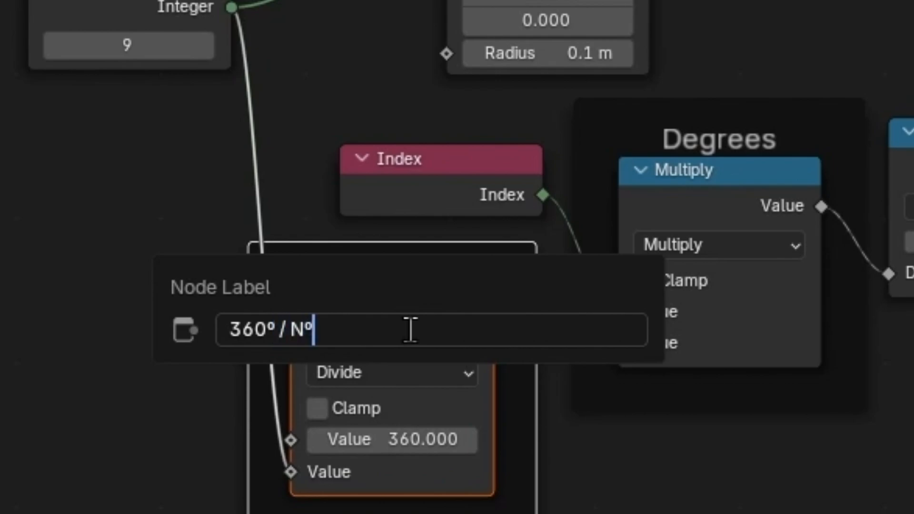
{"action": "type", "text": "Instances"}
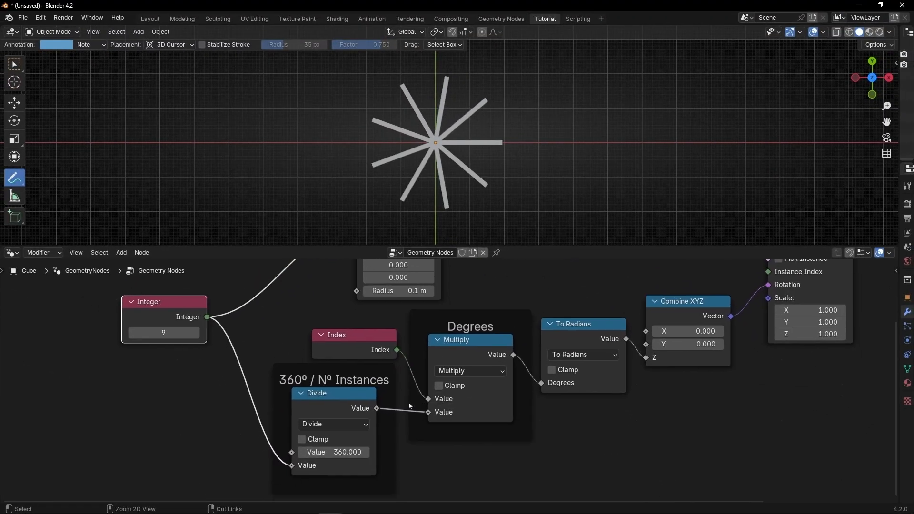
{"action": "left_click", "coordinate": [466, 412]}
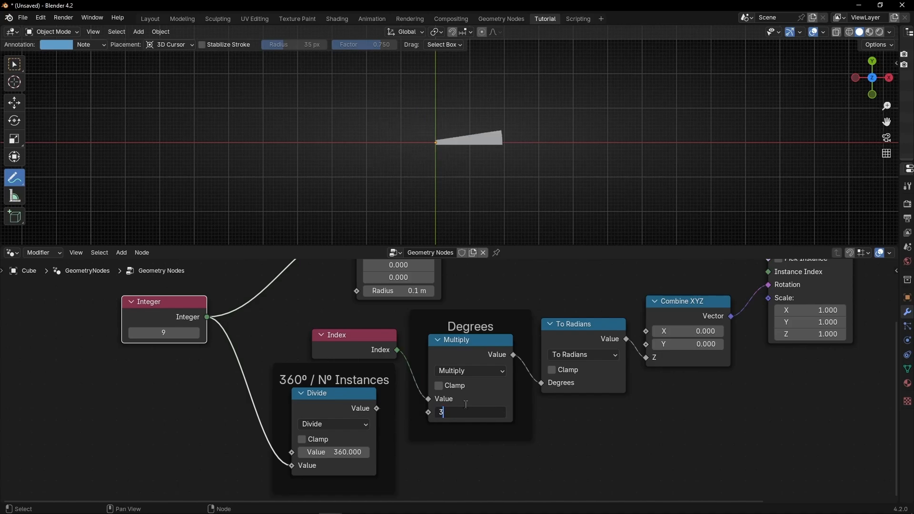
{"action": "type", "text": "60/"}
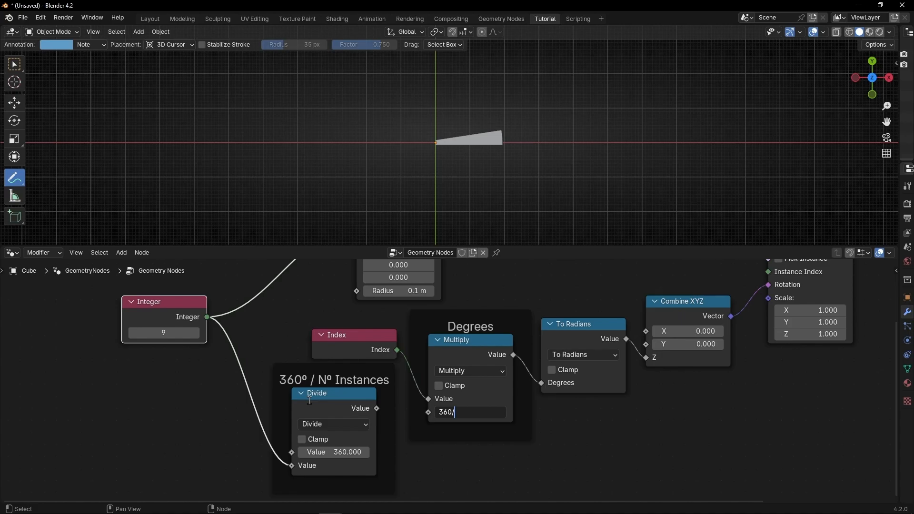
{"action": "key", "text": "Return"}
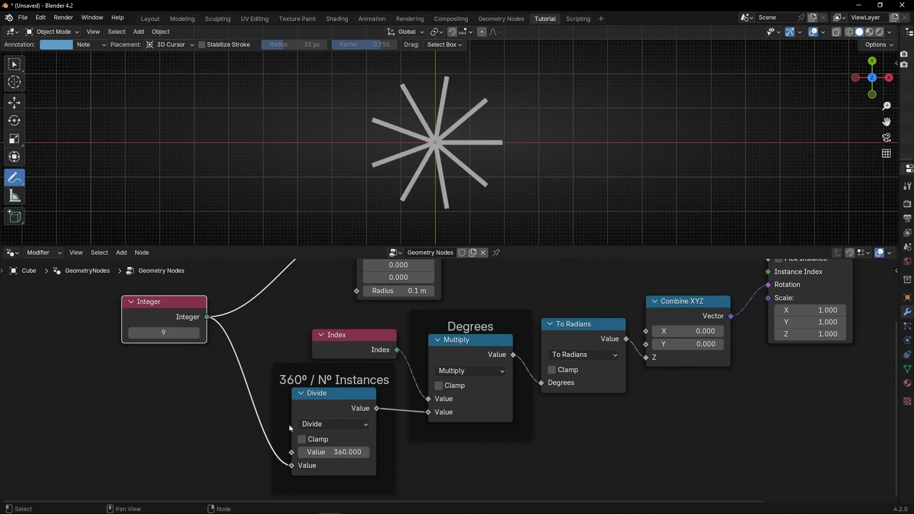
{"action": "mouse_move", "coordinate": [163, 332]}
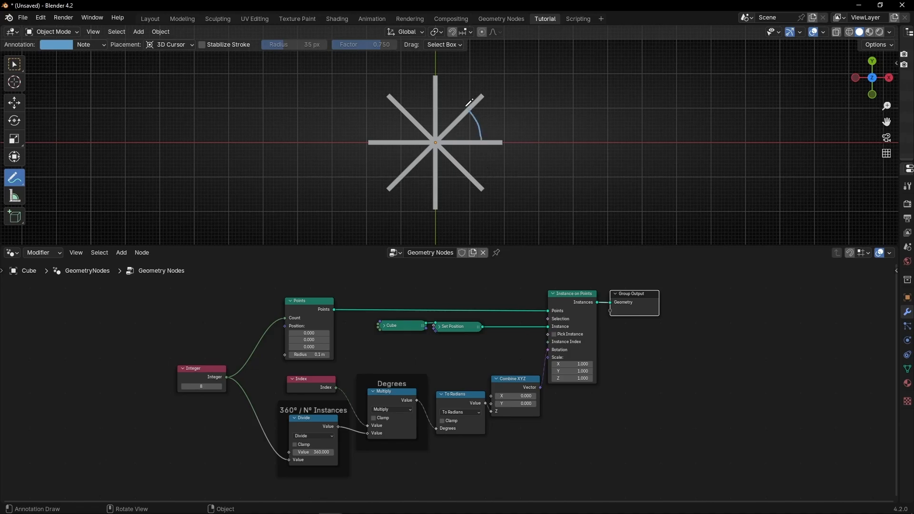
Step: Lower the Divide node's 360 value to 0 so the eight bars collapse onto one
{"action": "left_click_drag", "start_coordinate": [472, 102], "coordinate": [460, 169]}
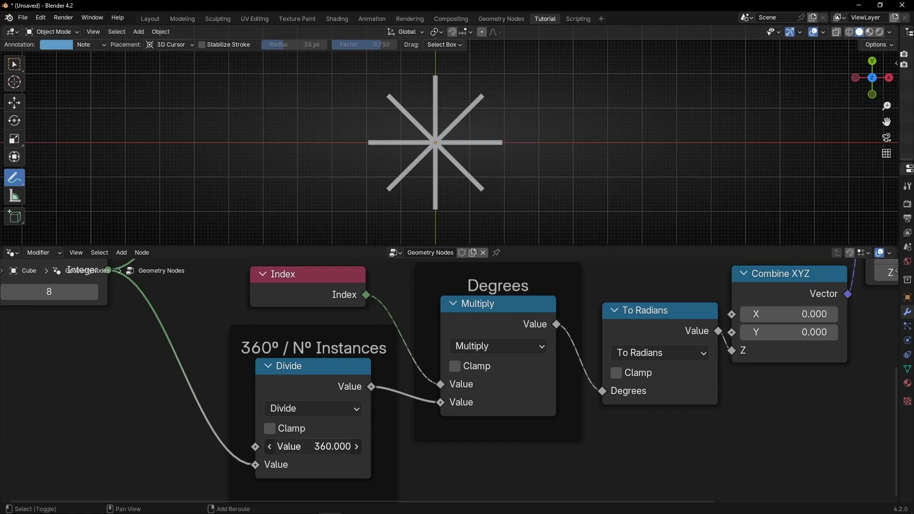
{"action": "left_click_drag", "start_coordinate": [312, 446], "coordinate": [284, 446]}
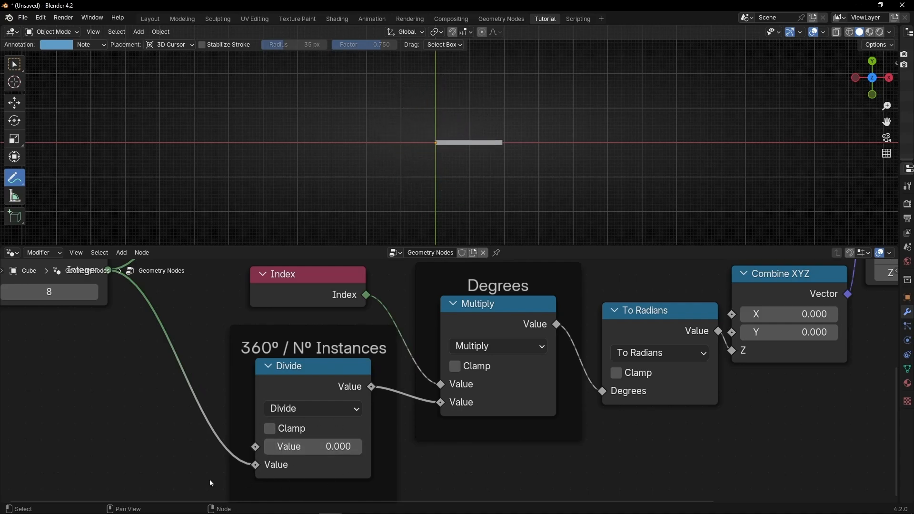
{"action": "left_click", "coordinate": [12, 252]}
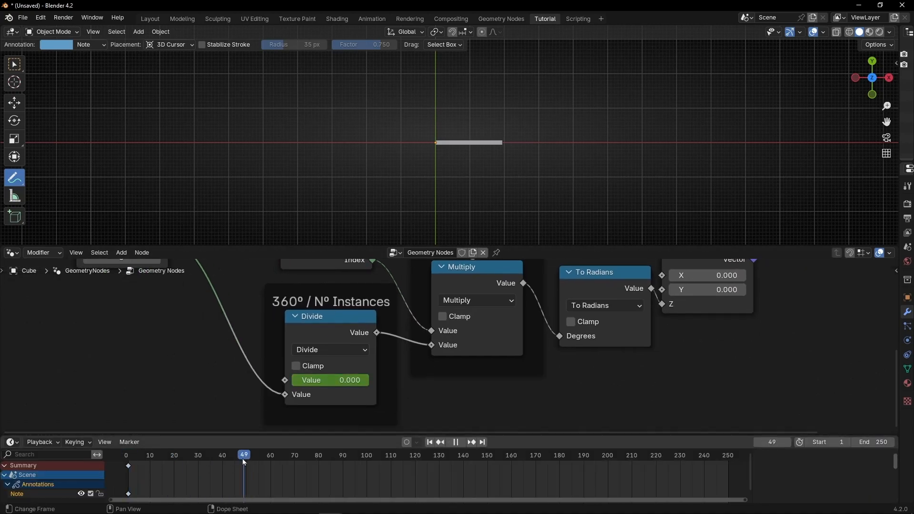
Step: Keyframe the Divide value back to 360 and play the sweep from frame 1
{"action": "double_click", "coordinate": [330, 380]}
{"action": "type", "text": "360.000"}
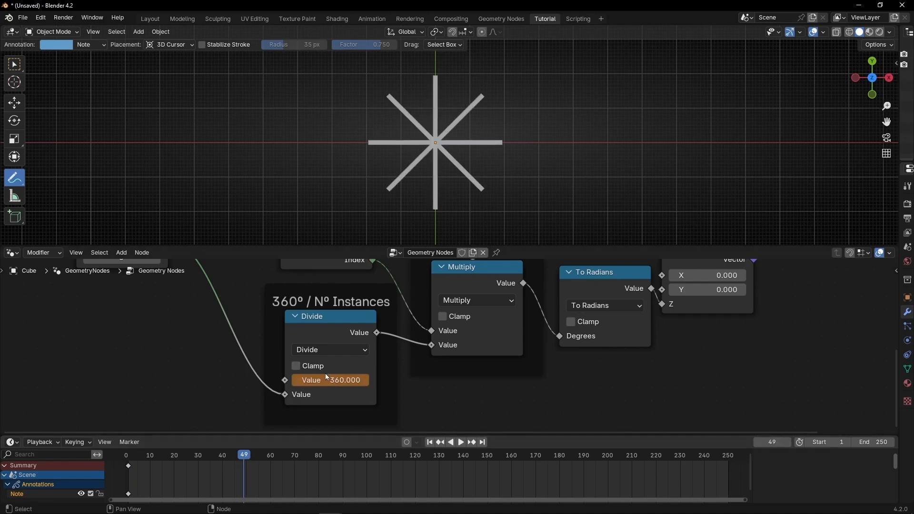
{"action": "left_click", "coordinate": [428, 442]}
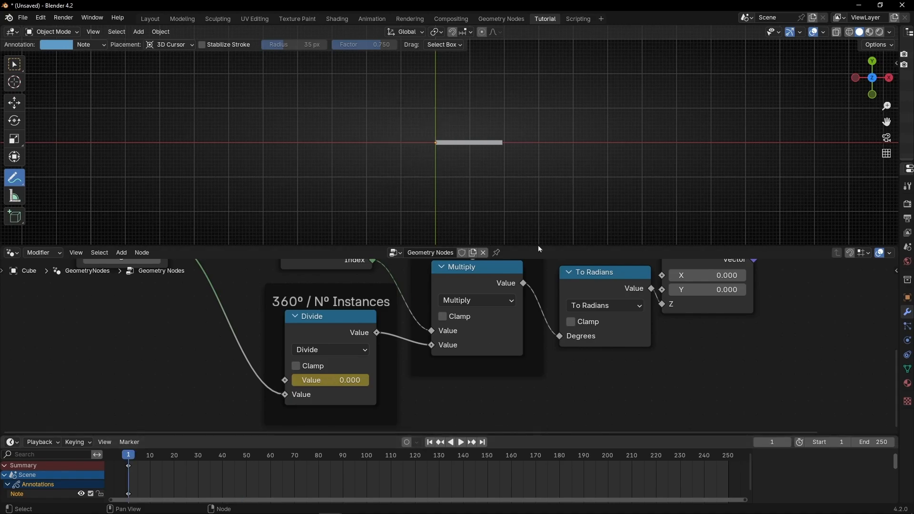
{"action": "left_click", "coordinate": [459, 442]}
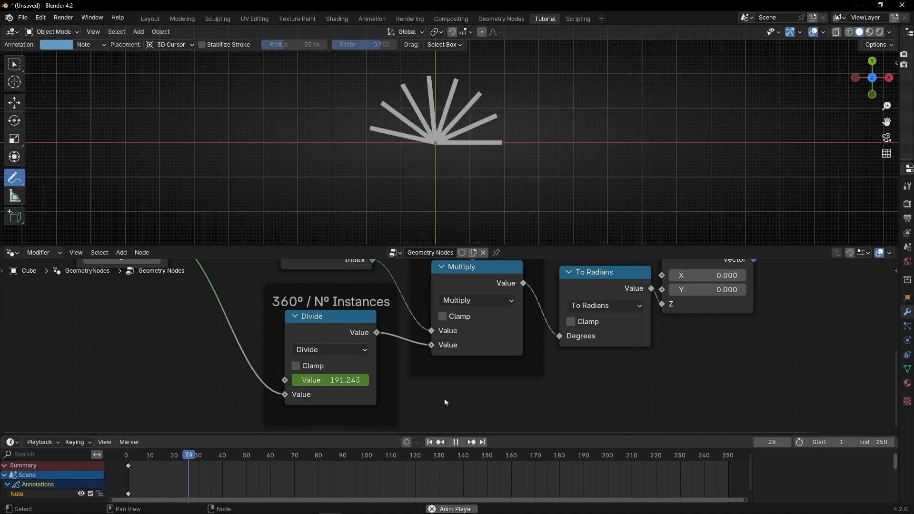
Step: Stop and restart playback to review the bars fanning open
{"action": "left_click", "coordinate": [460, 441]}
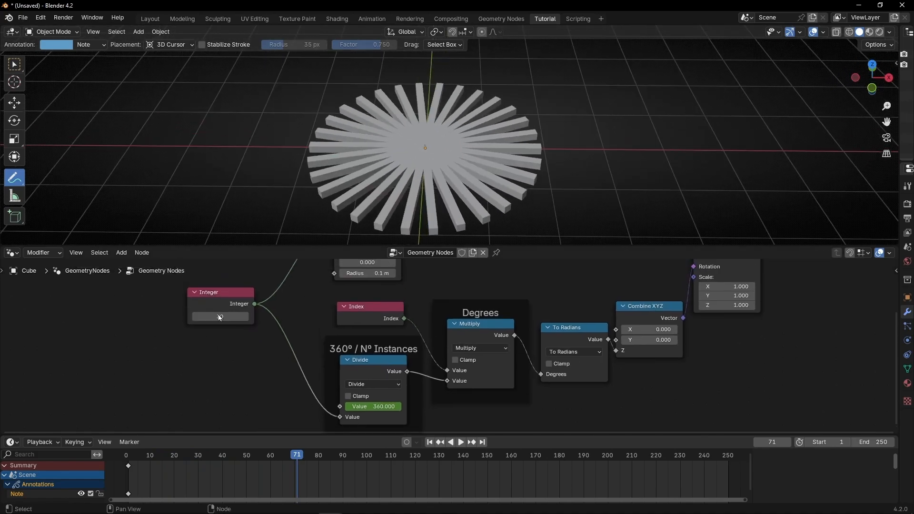
{"action": "left_click", "coordinate": [460, 442]}
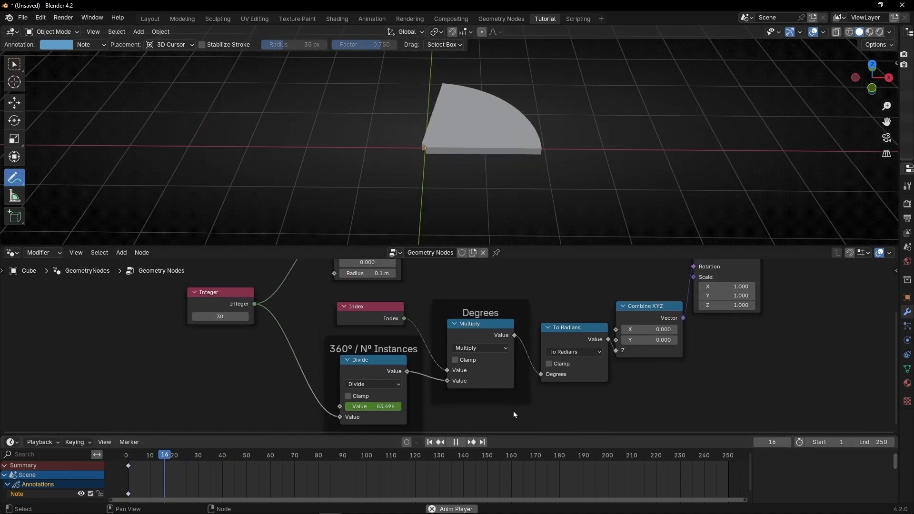
{"action": "left_click", "coordinate": [459, 441]}
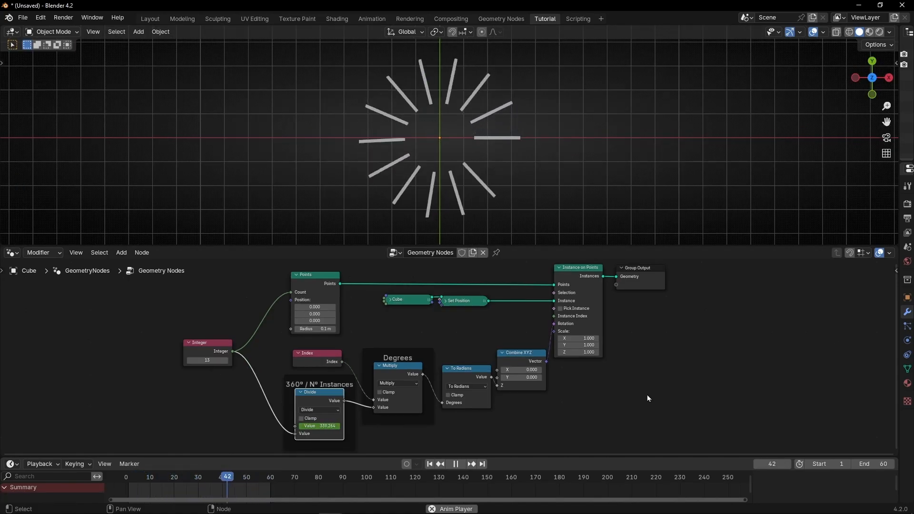
Step: Play the 60-frame animation with thirteen bars sweeping around the centre
{"action": "left_click", "coordinate": [198, 476]}
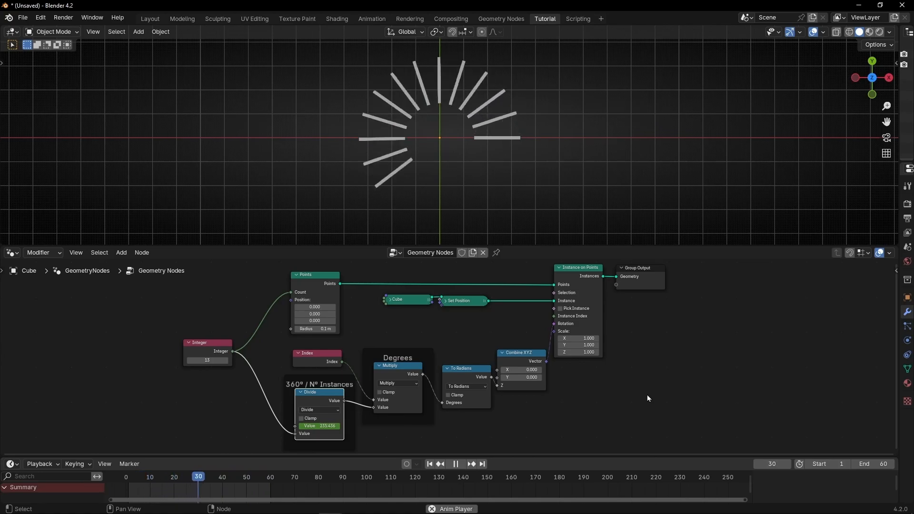